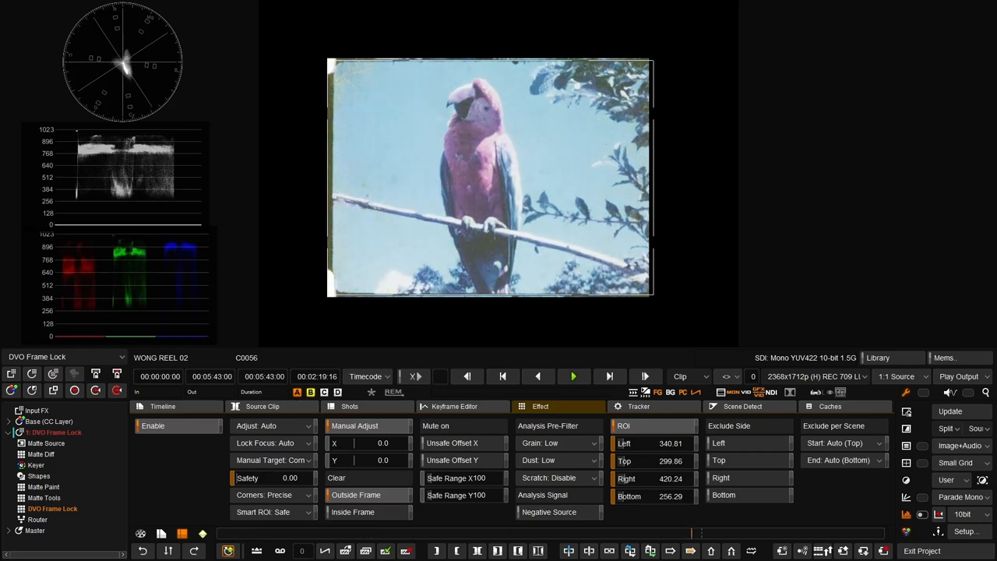
# Step the playhead back from 00:02:19:16 to 00:02:19:14 to compare the stabilized frame.
pyautogui.click(574, 375)
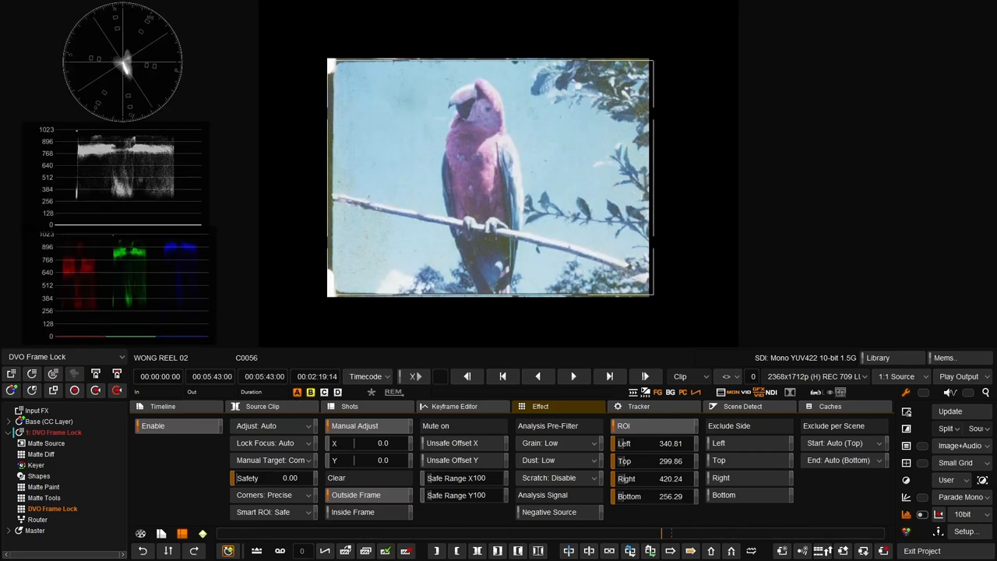